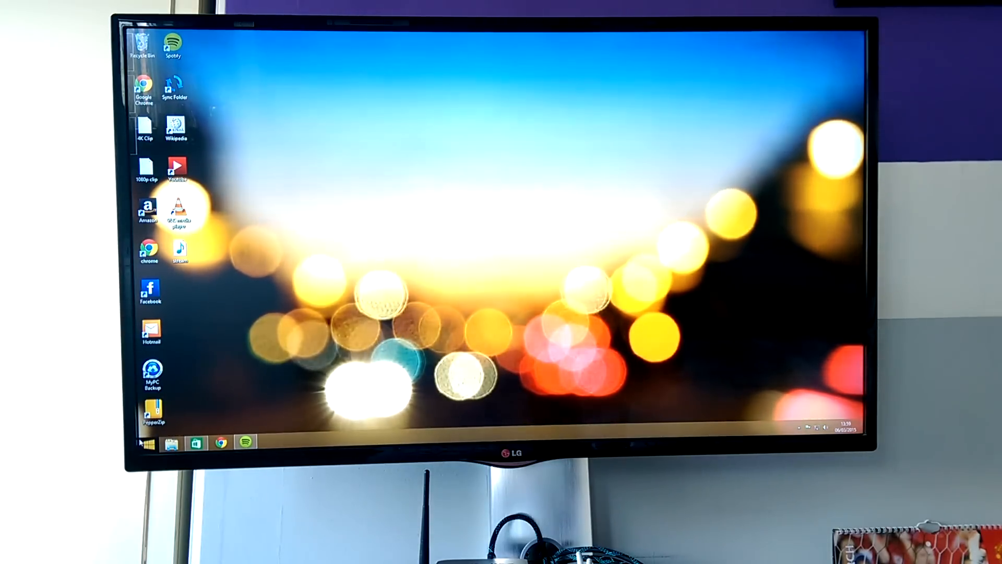
Step: Bring up the Windows 8 Start screen with its live tiles
{"action": "left_click", "coordinate": [146, 442]}
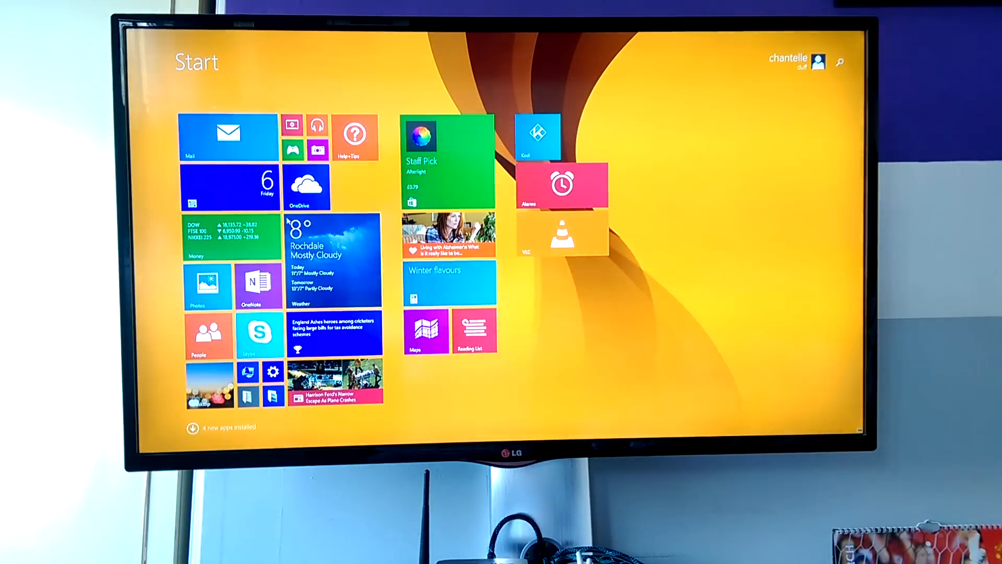
{"action": "mouse_move", "coordinate": [795, 407]}
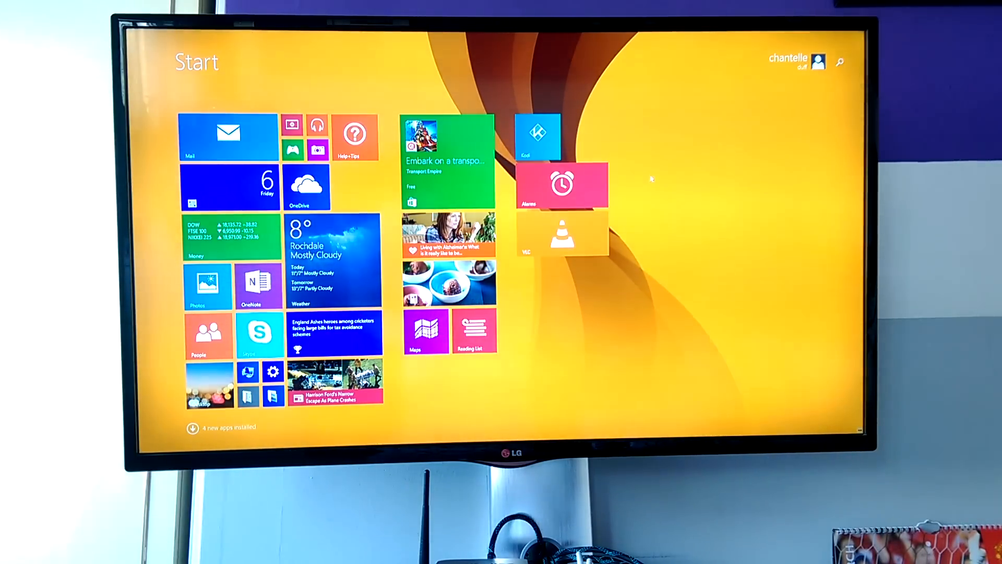
{"action": "mouse_move", "coordinate": [692, 276]}
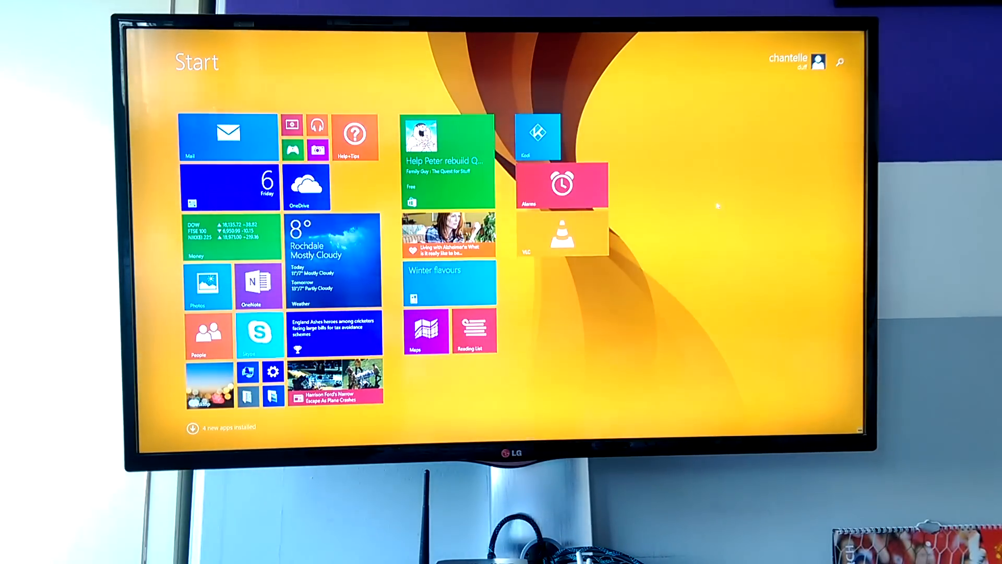
{"action": "mouse_move", "coordinate": [572, 35]}
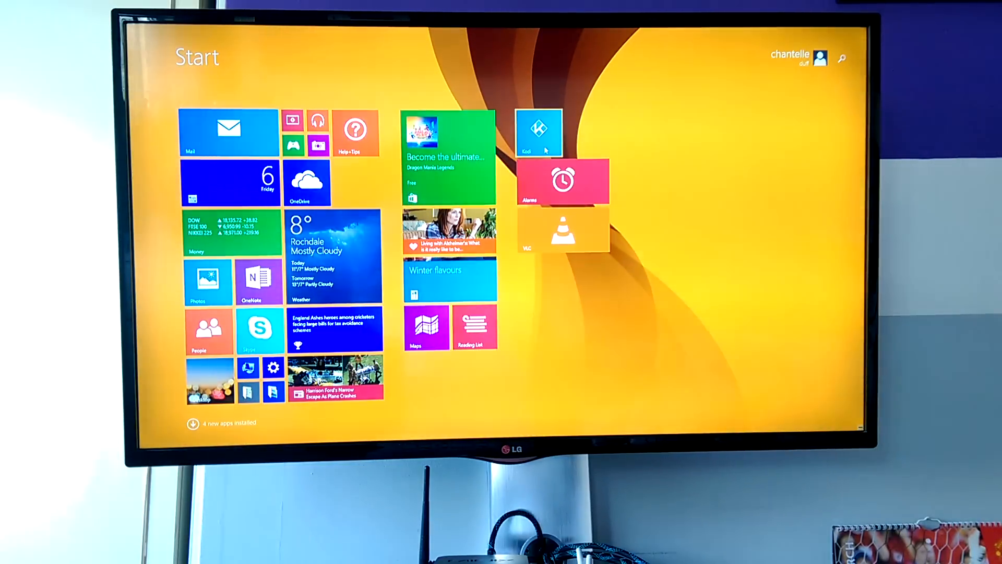
Step: Start Kodi from its Start screen tile
{"action": "left_click", "coordinate": [539, 133]}
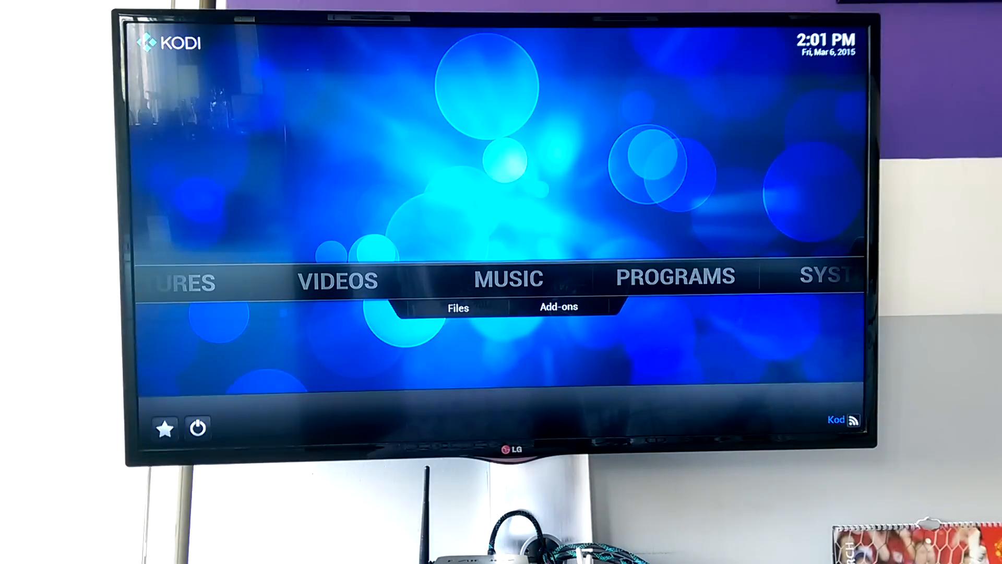
Step: Go to Videos > Add-ons and open the Genesis add-on
{"action": "left_click", "coordinate": [558, 307]}
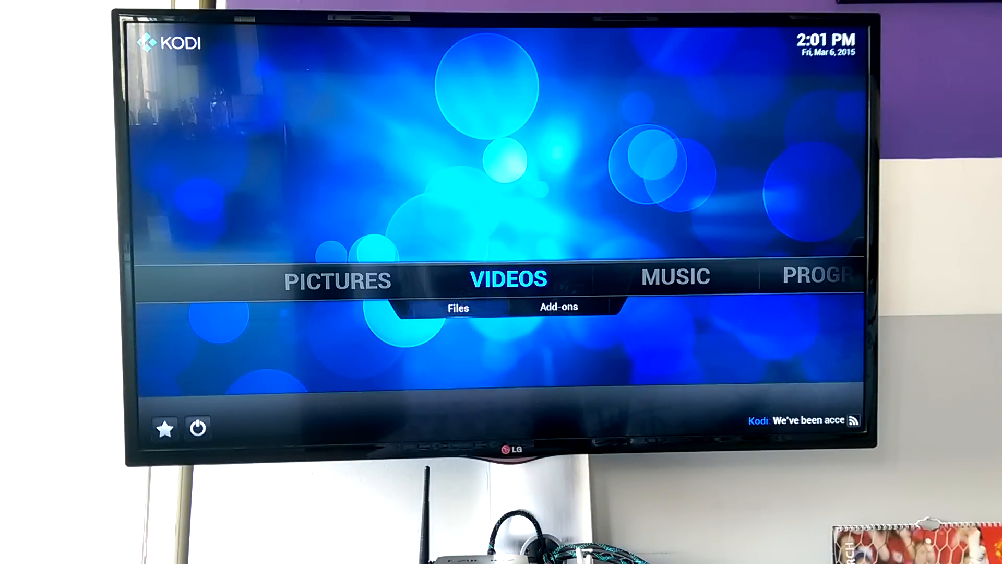
{"action": "left_click", "coordinate": [558, 307]}
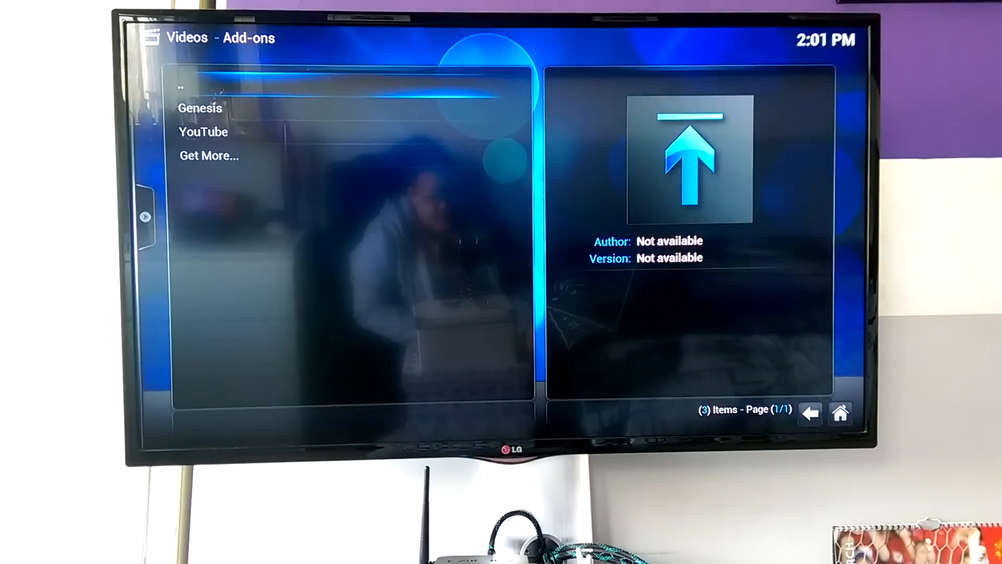
{"action": "left_click", "coordinate": [200, 108]}
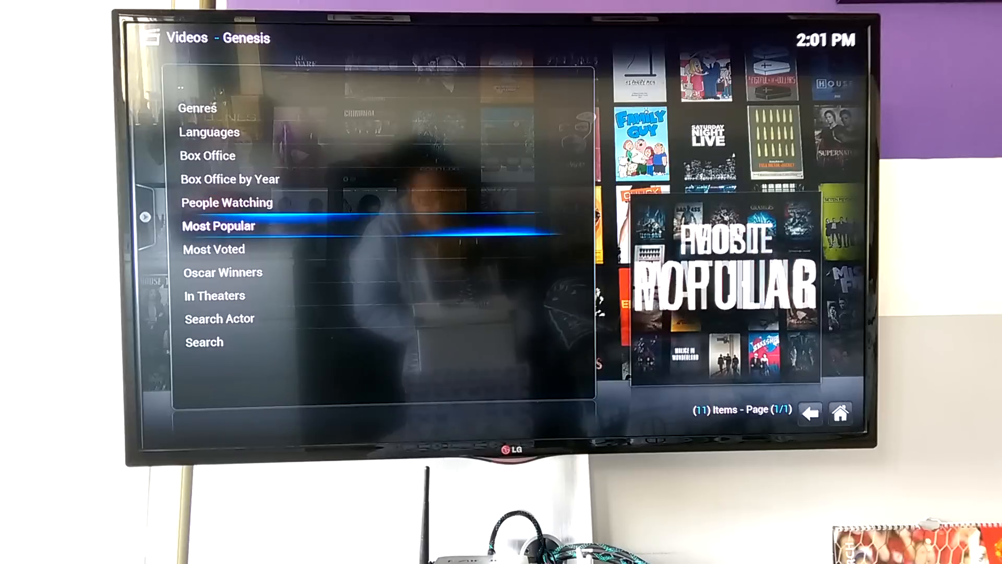
Step: Page through Genesis Most Popular movies and pick Big Hero 6 (2014)
{"action": "left_click", "coordinate": [219, 226]}
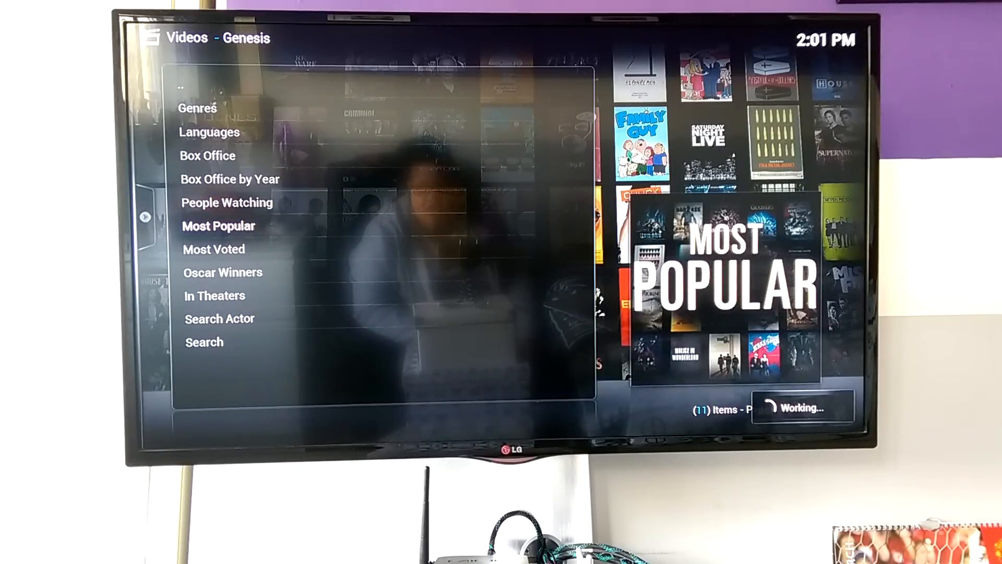
{"action": "left_click", "coordinate": [218, 225]}
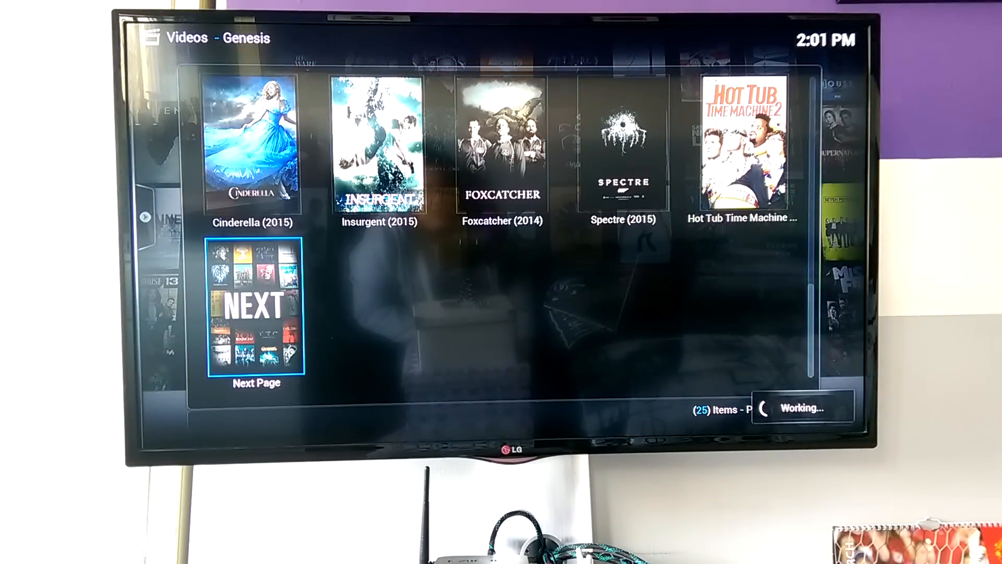
{"action": "left_click", "coordinate": [255, 310]}
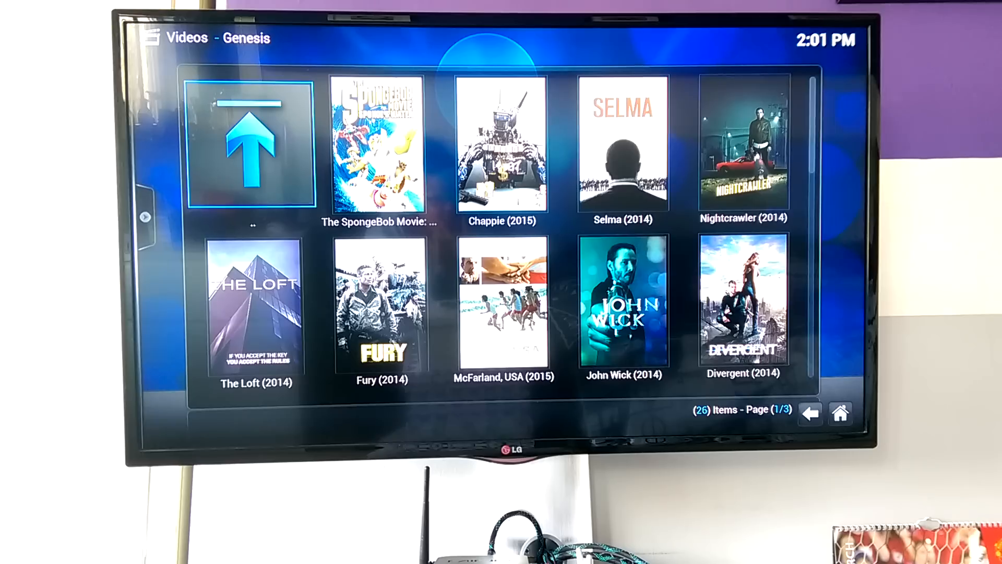
{"action": "left_click", "coordinate": [810, 414]}
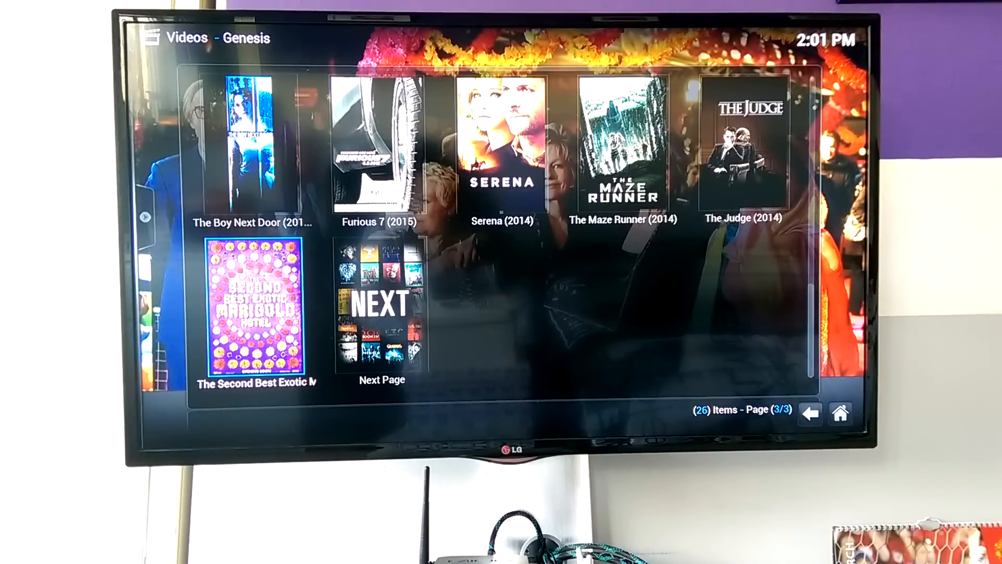
{"action": "left_click", "coordinate": [382, 304]}
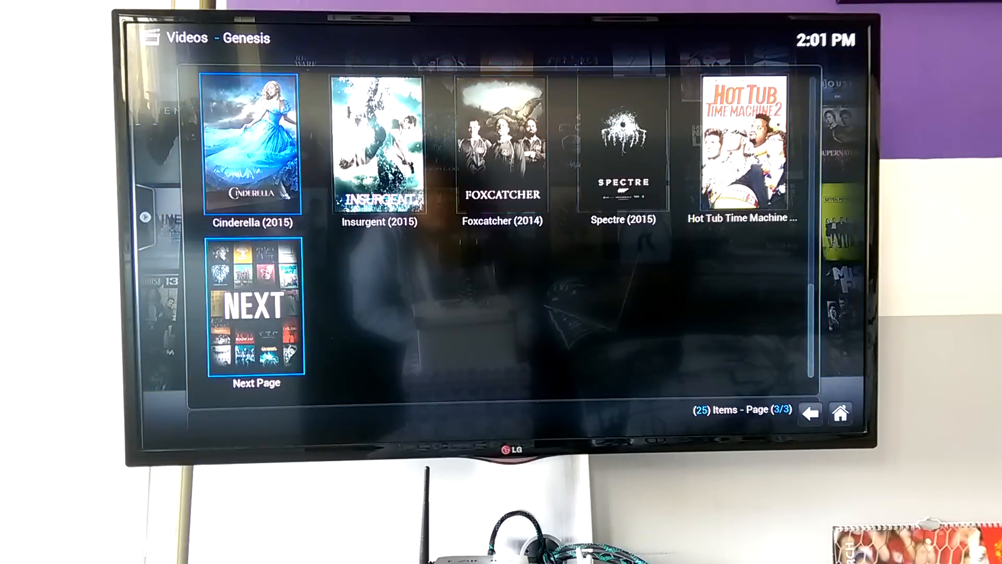
{"action": "left_click", "coordinate": [810, 412]}
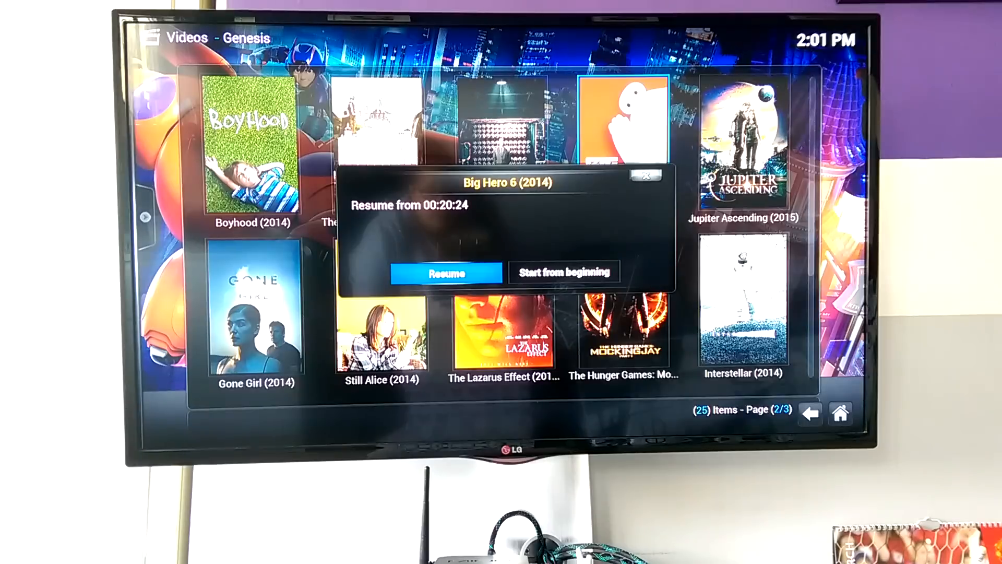
Step: Resume Big Hero 6, then exit Kodi from the power menu
{"action": "left_click", "coordinate": [448, 272]}
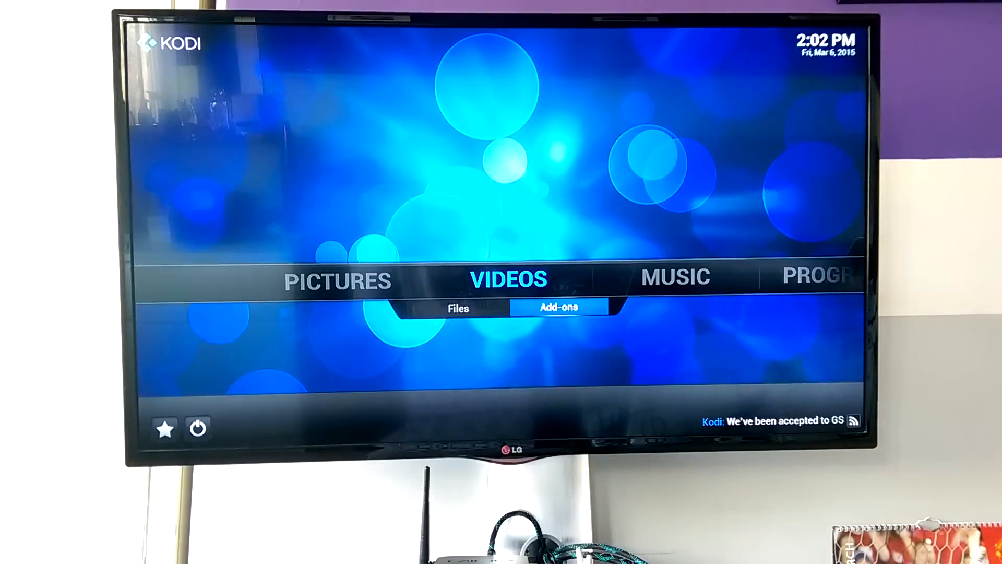
{"action": "left_click", "coordinate": [197, 427]}
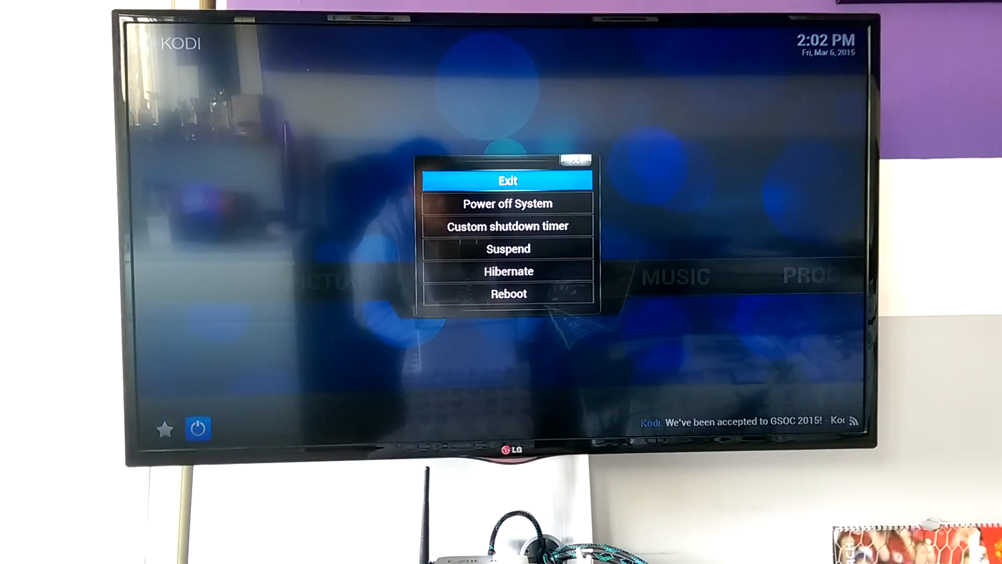
{"action": "left_click", "coordinate": [508, 180]}
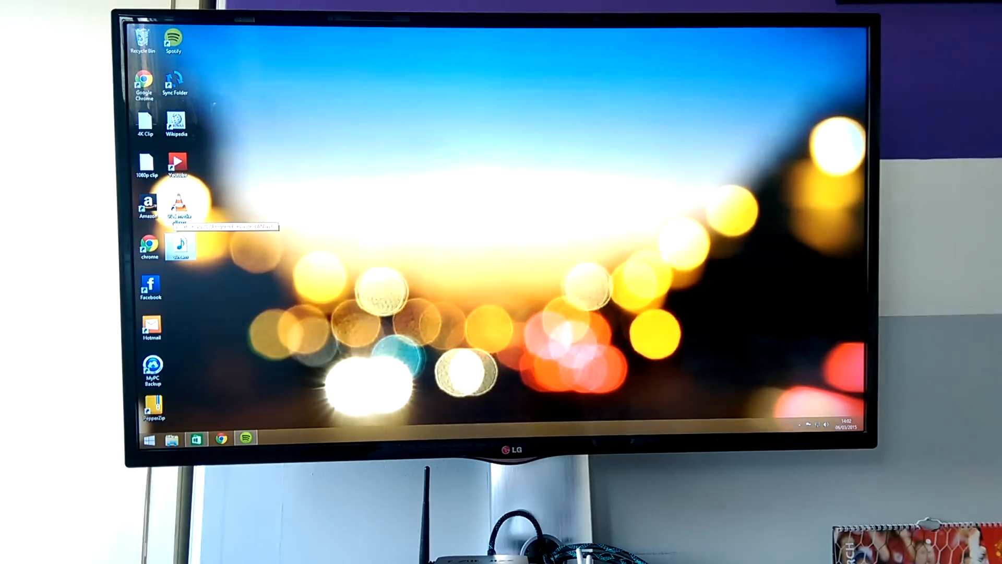
Step: Open the desktop stream .m3u file with VLC media player
{"action": "left_click", "coordinate": [145, 162]}
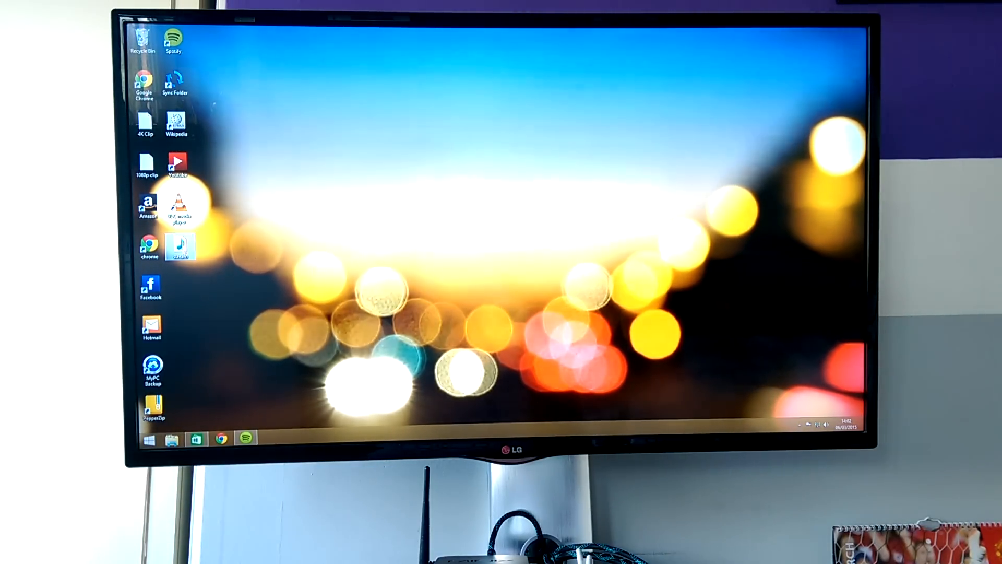
{"action": "right_click", "coordinate": [182, 246]}
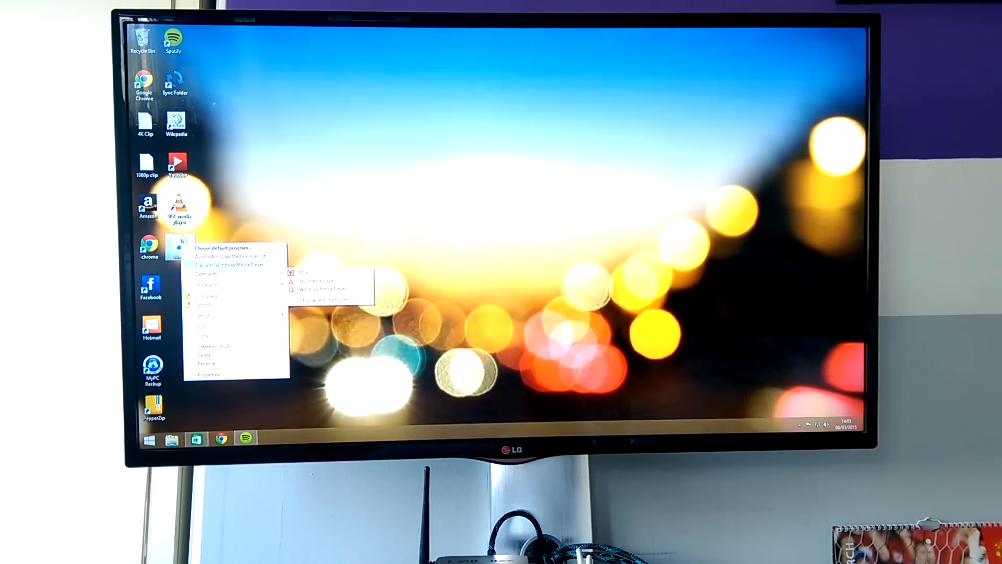
{"action": "left_click", "coordinate": [211, 264]}
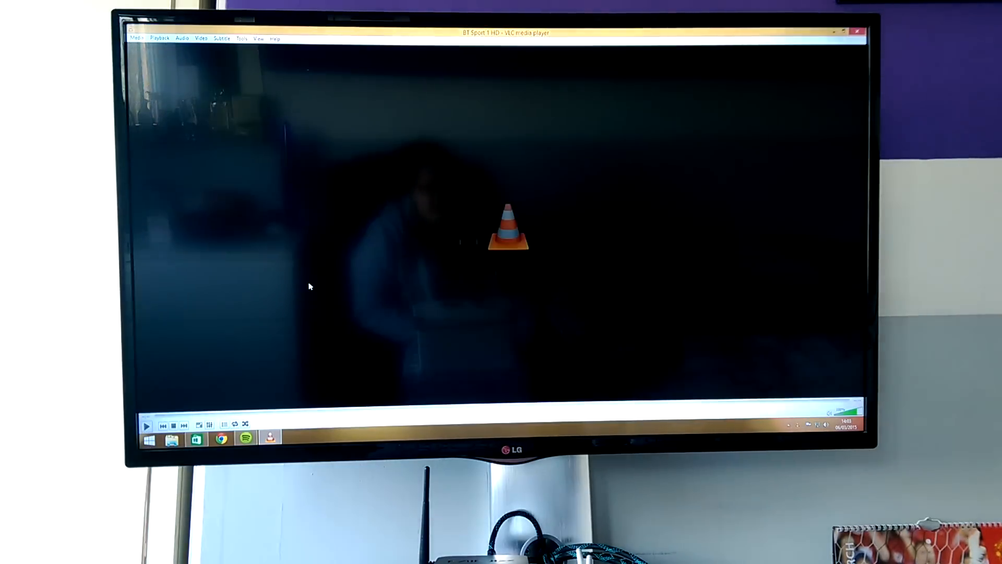
Step: Let the BT Sport 1 HD stream play, then close VLC
{"action": "left_click", "coordinate": [148, 426]}
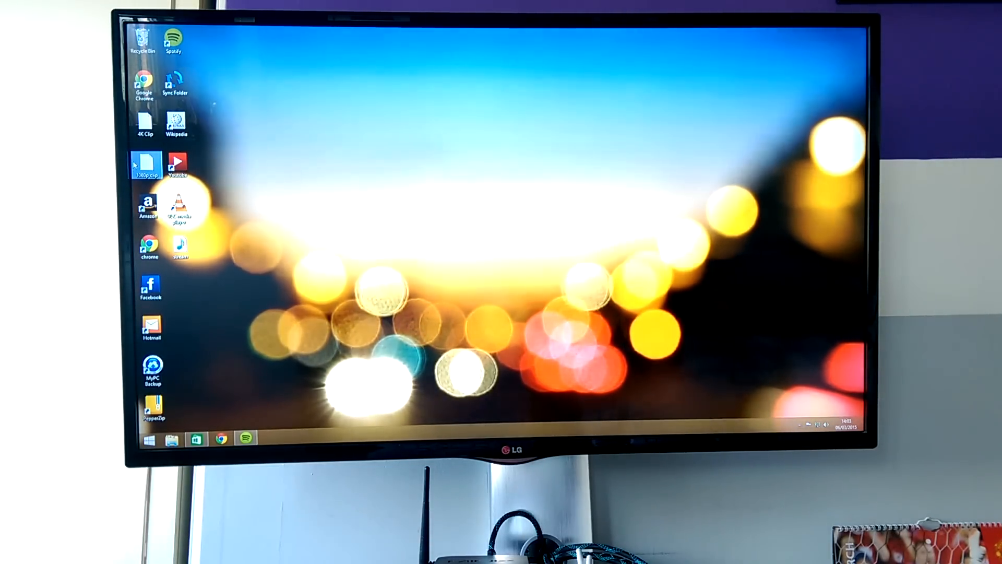
{"action": "mouse_move", "coordinate": [146, 163]}
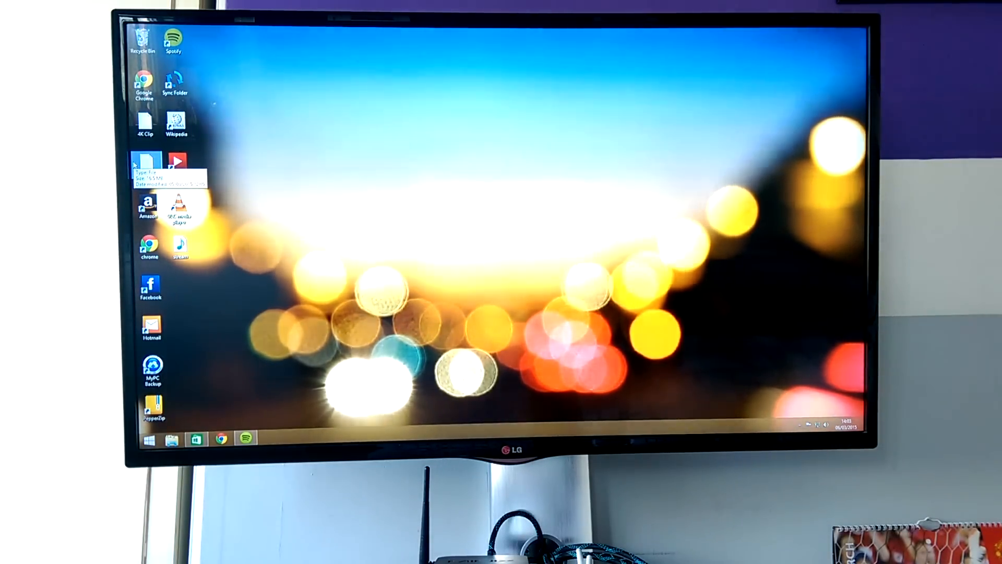
Step: Open the 1080p clip in Windows Media Player via Open with
{"action": "right_click", "coordinate": [146, 162]}
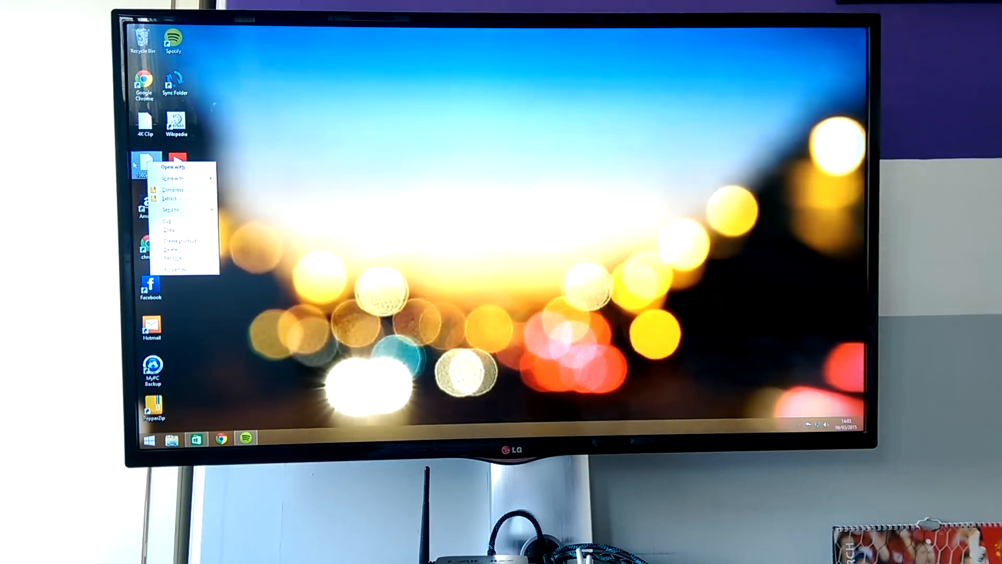
{"action": "mouse_move", "coordinate": [176, 177]}
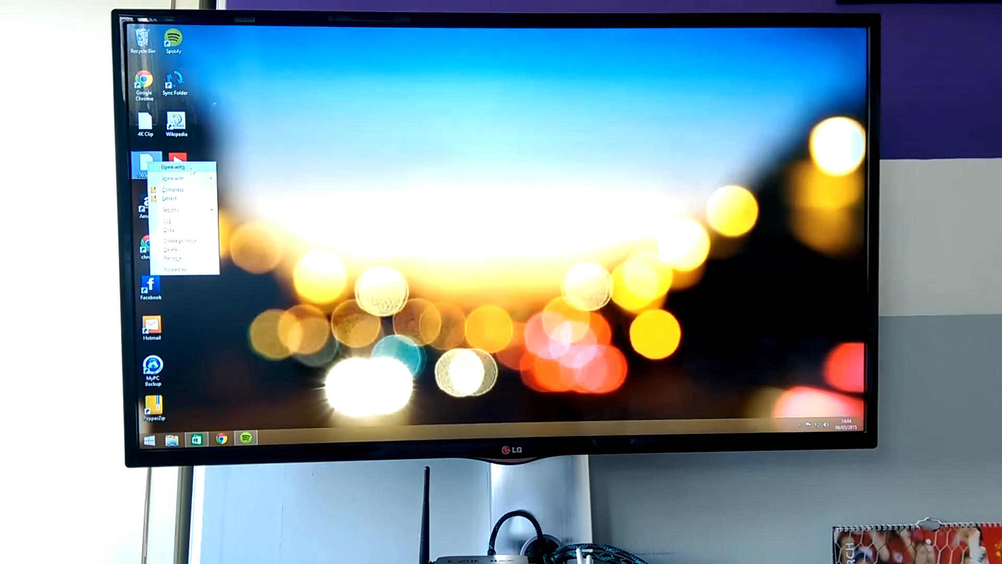
{"action": "left_click", "coordinate": [174, 166]}
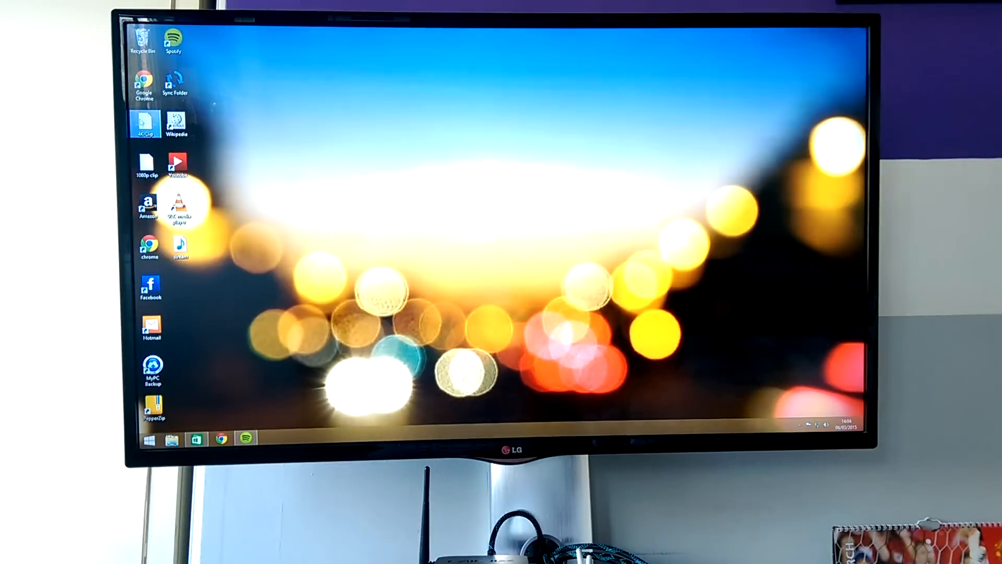
Step: Open the 4K Clip in Windows Media Player via Open with
{"action": "right_click", "coordinate": [145, 123]}
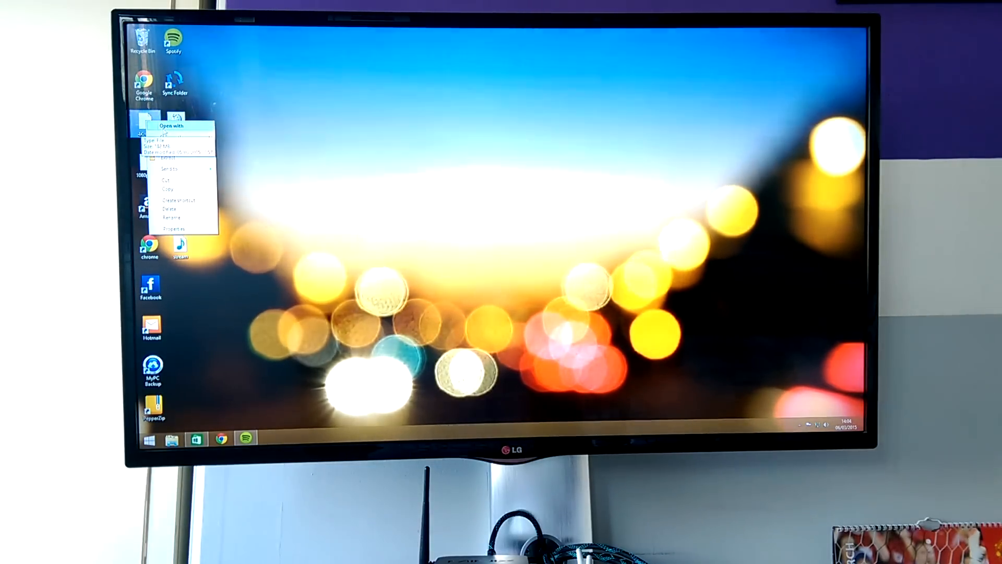
{"action": "left_click", "coordinate": [171, 125]}
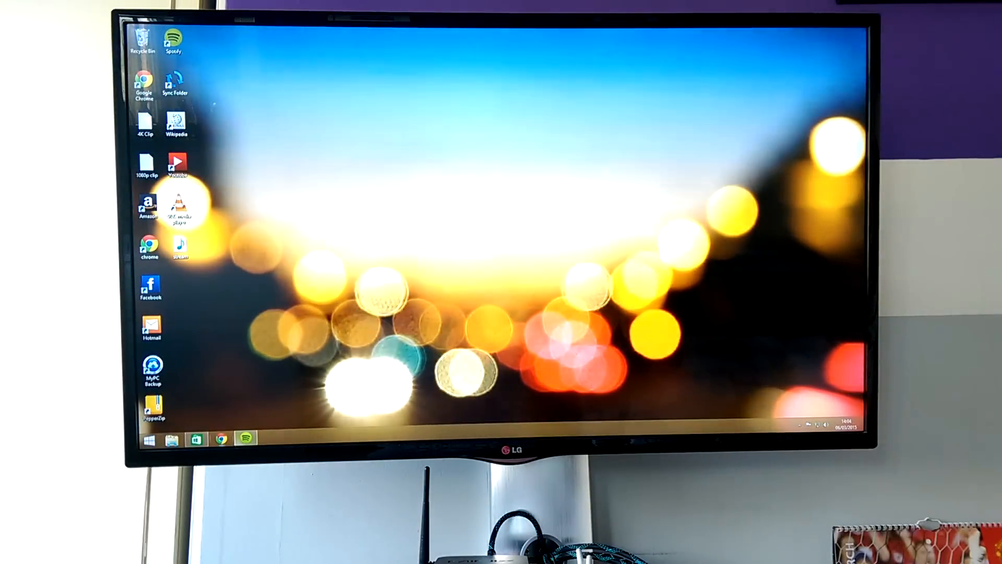
Step: Launch Spotify and switch from Follow to the App Finder page
{"action": "left_click", "coordinate": [246, 439]}
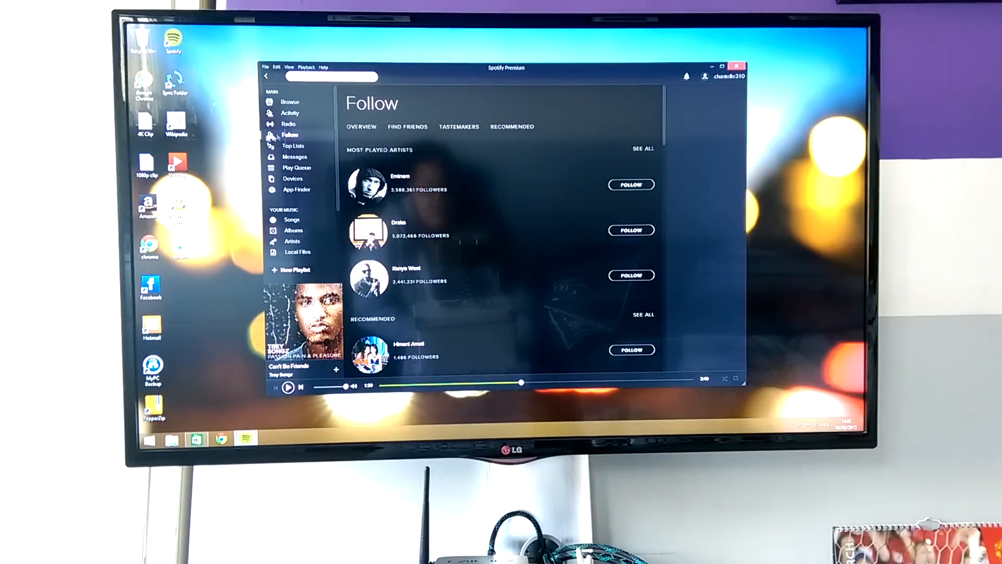
{"action": "left_click", "coordinate": [293, 146]}
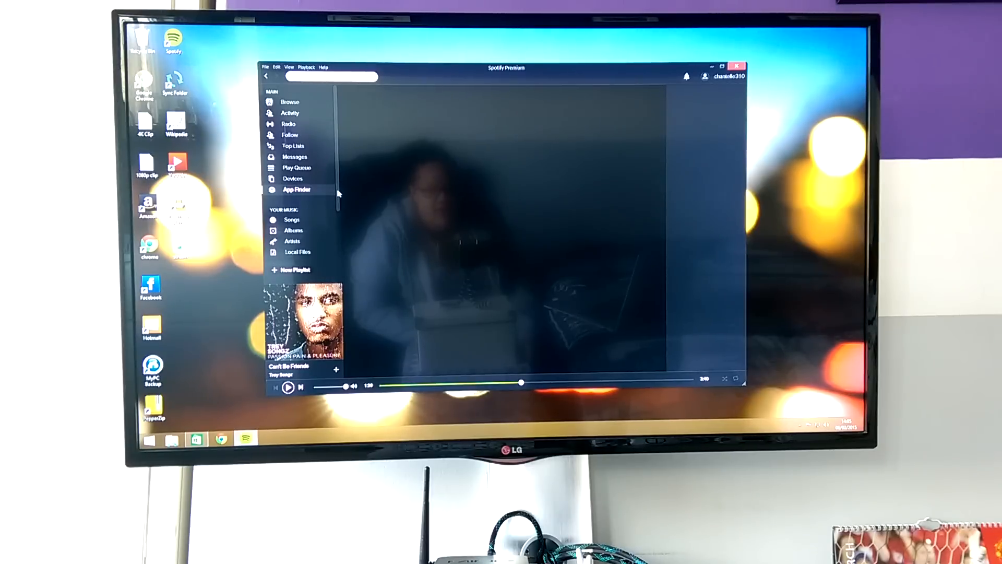
{"action": "left_click", "coordinate": [298, 189]}
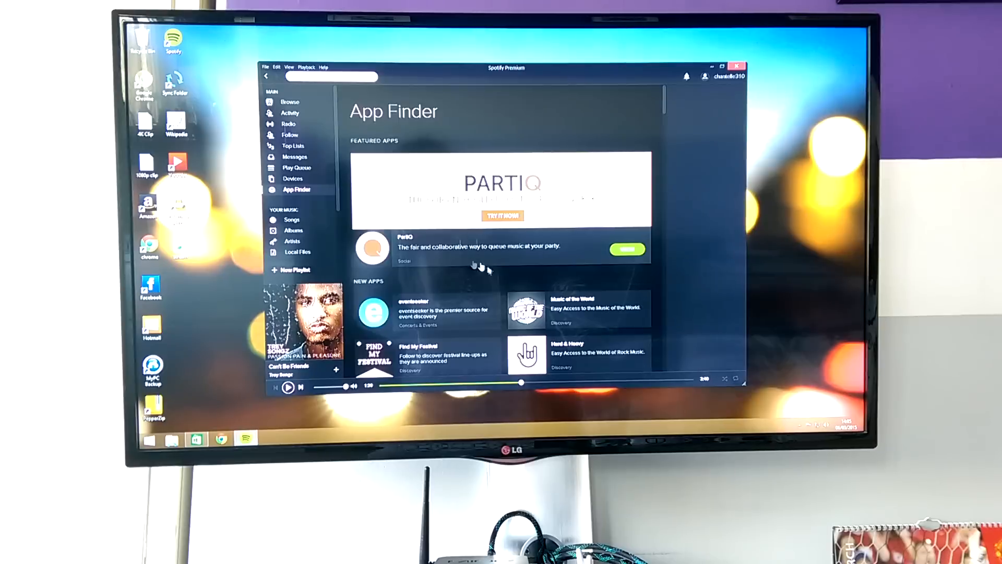
{"action": "mouse_move", "coordinate": [665, 109]}
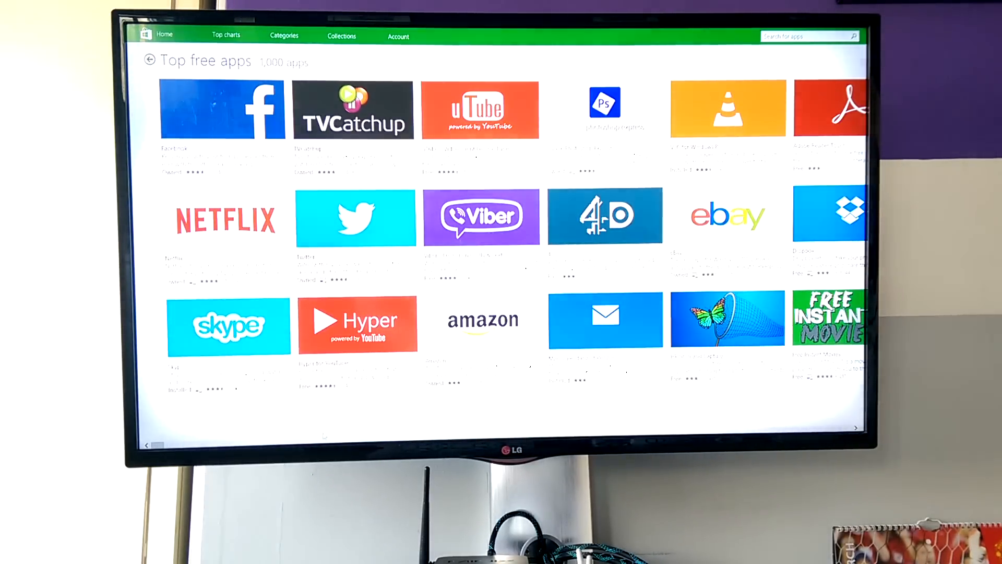
Step: Scroll right through the Windows Store's Top free apps list past the first column of tiles
{"action": "scroll", "scroll_direction": "right", "scroll_amount": 3}
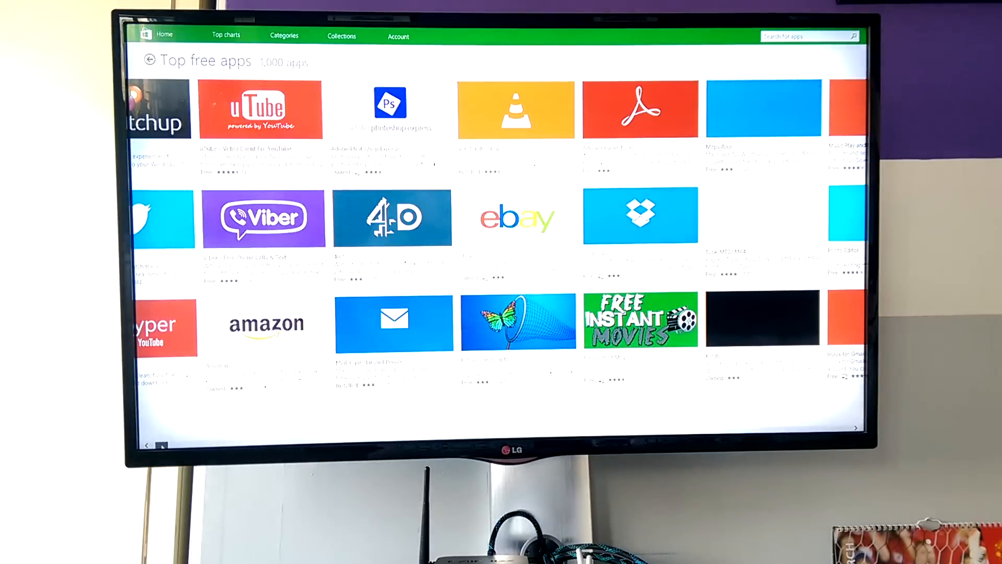